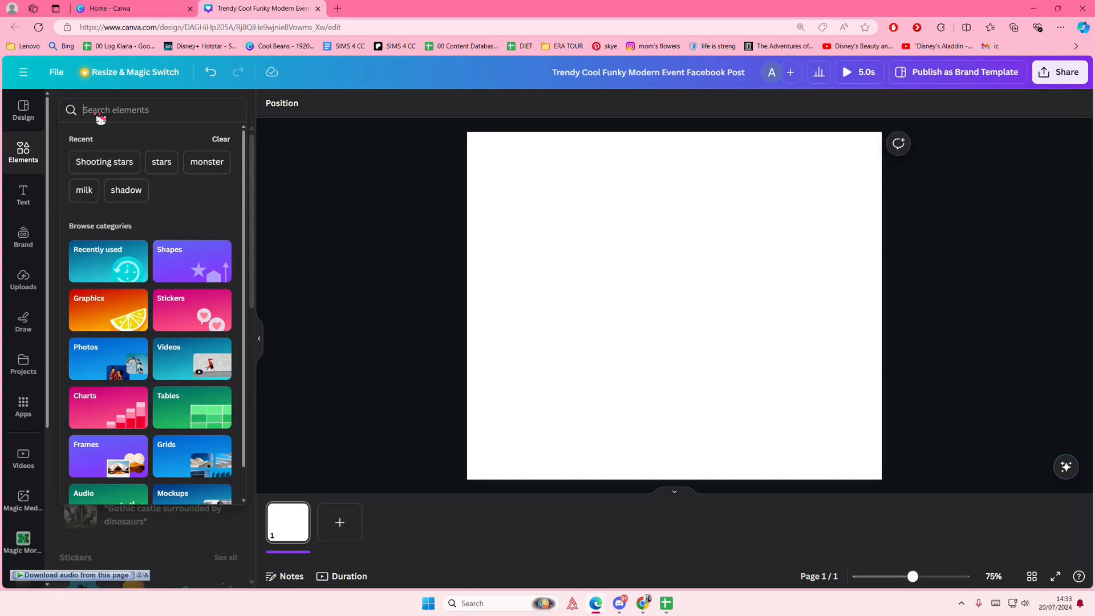
Search elements for 'ribbon', filter to Graphics, and scroll through the ribbon graphics.
type("ribbon")
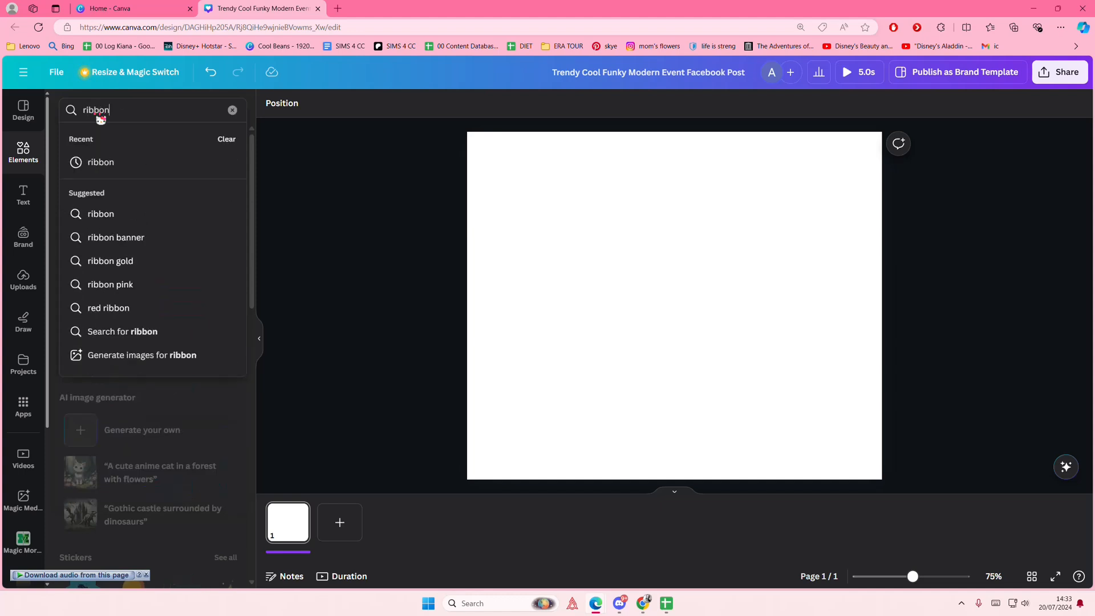
key("Enter")
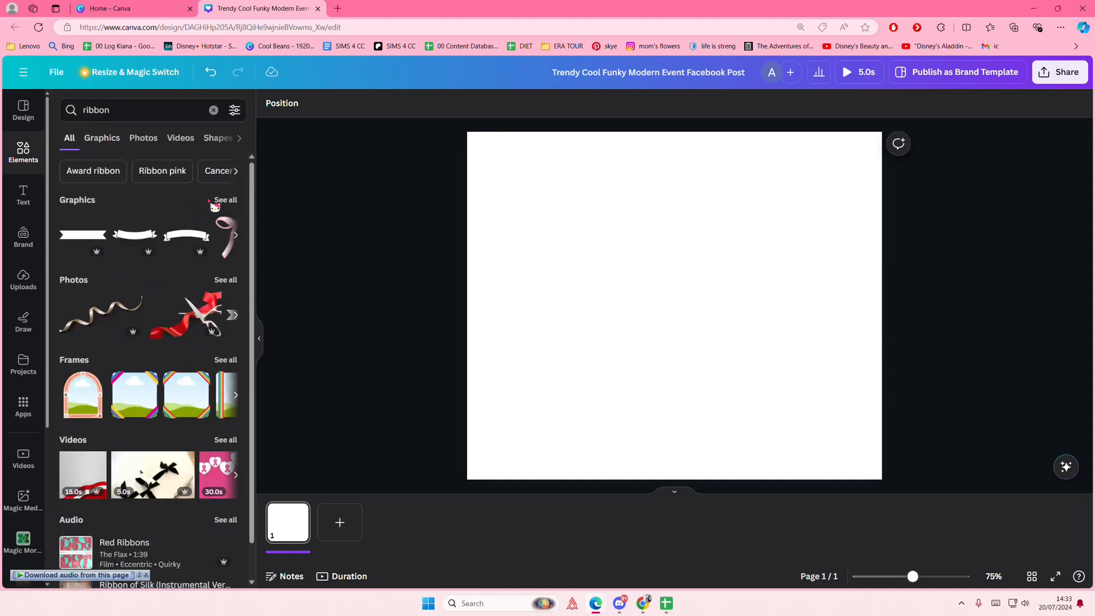
left_click(102, 137)
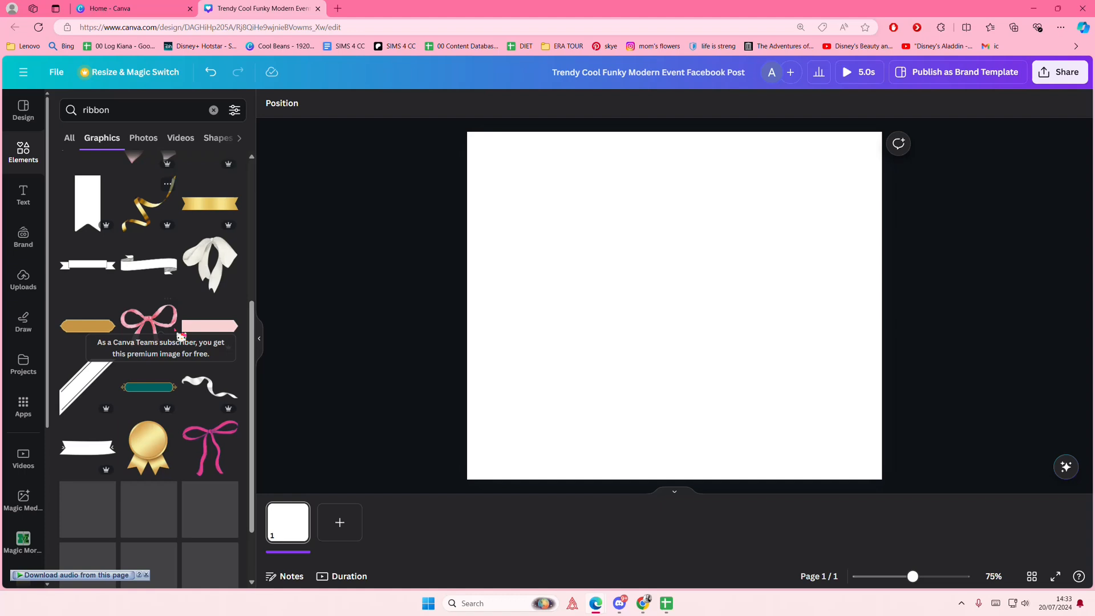
scroll("down", 3)
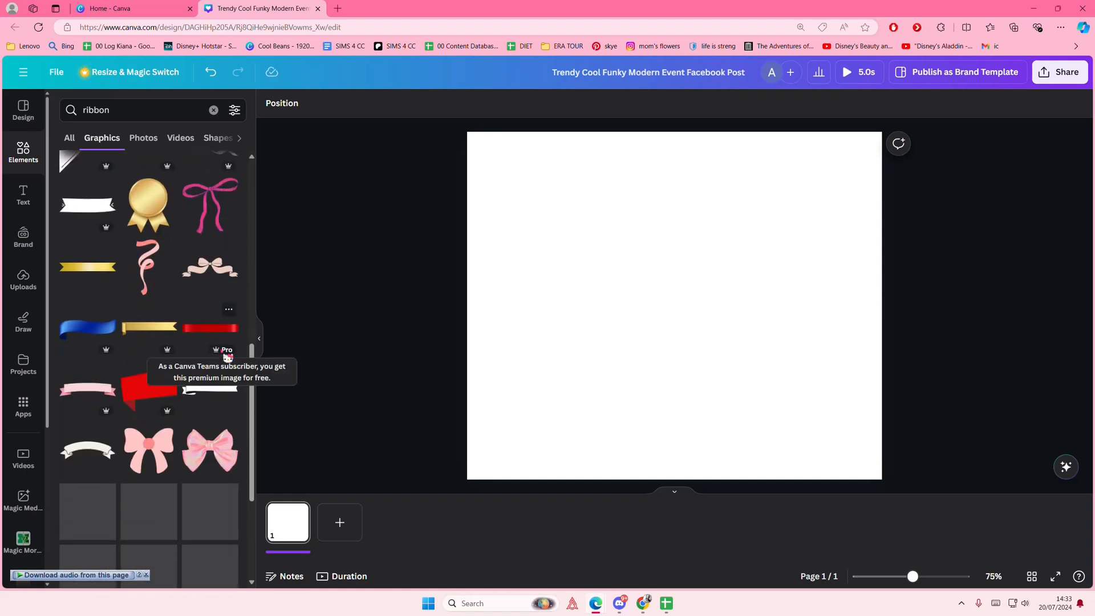
scroll("down", 3)
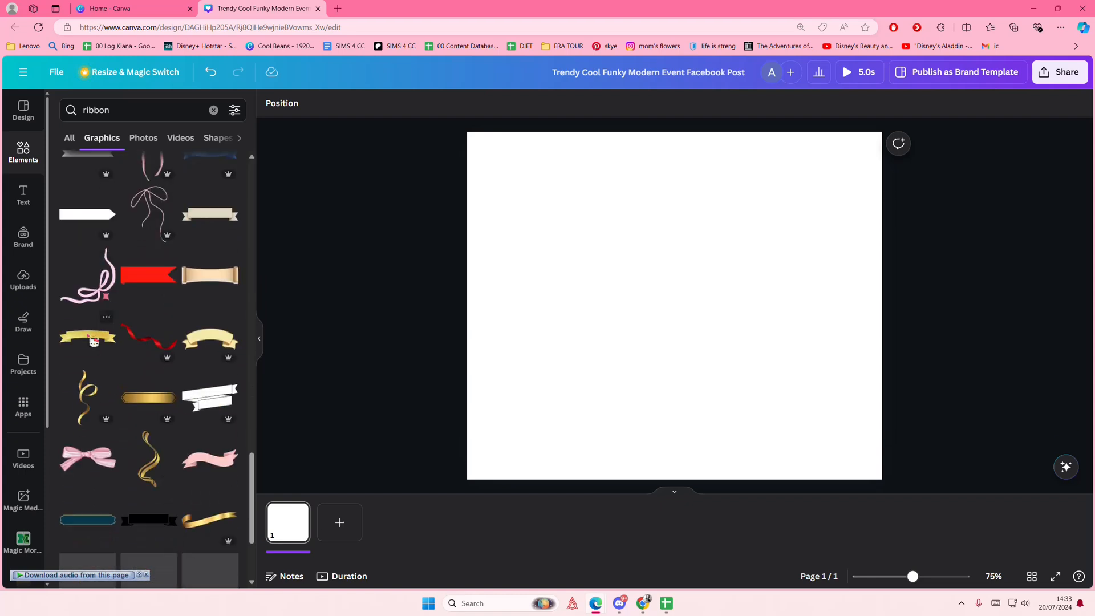
scroll("down", 3)
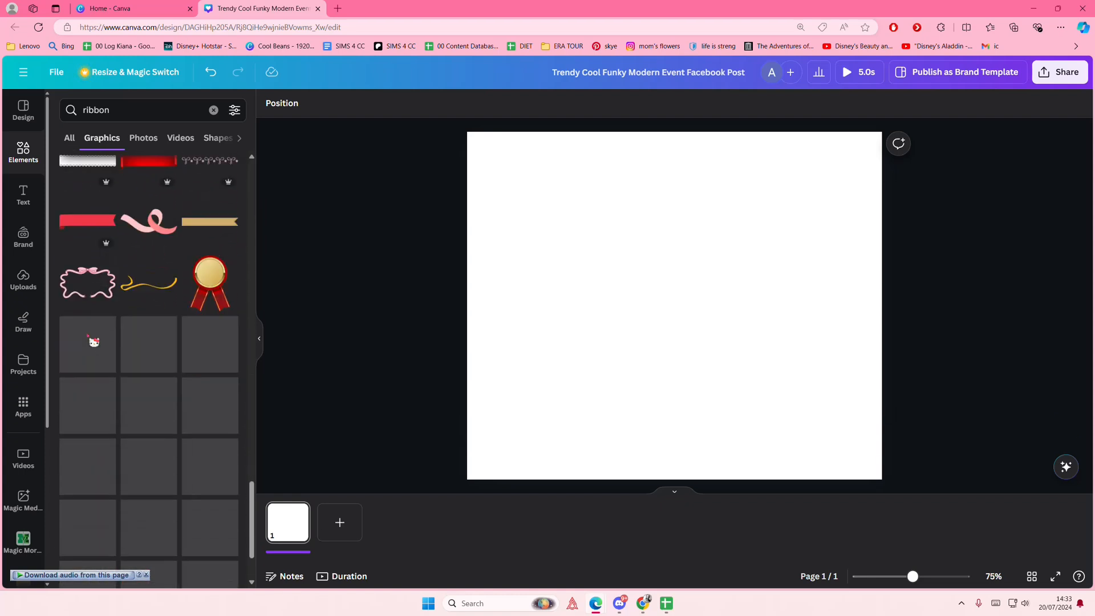
scroll("down", 3)
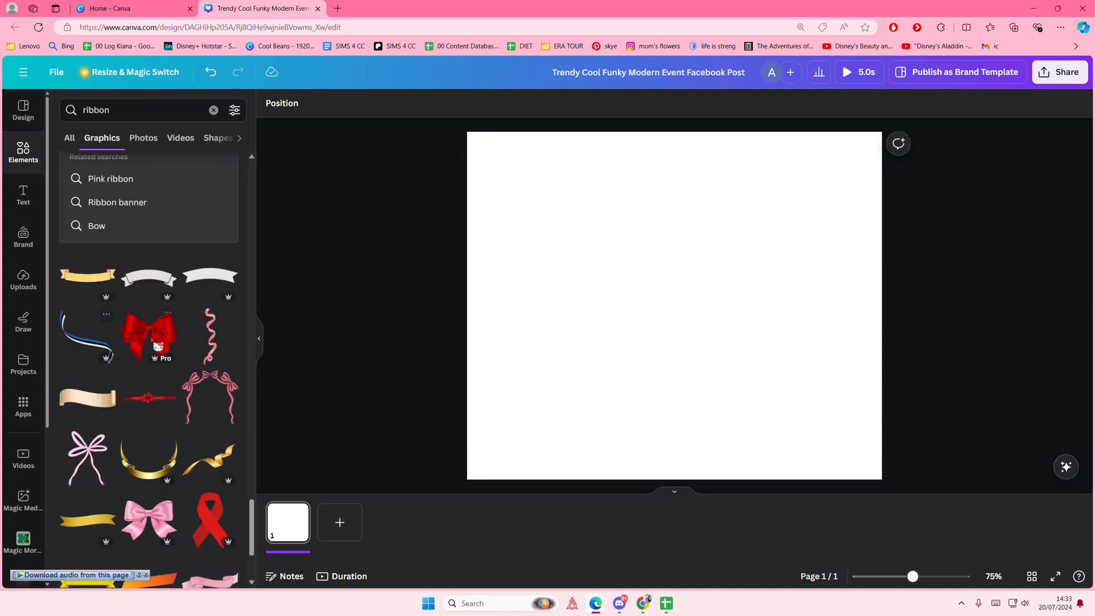
scroll("down", 3)
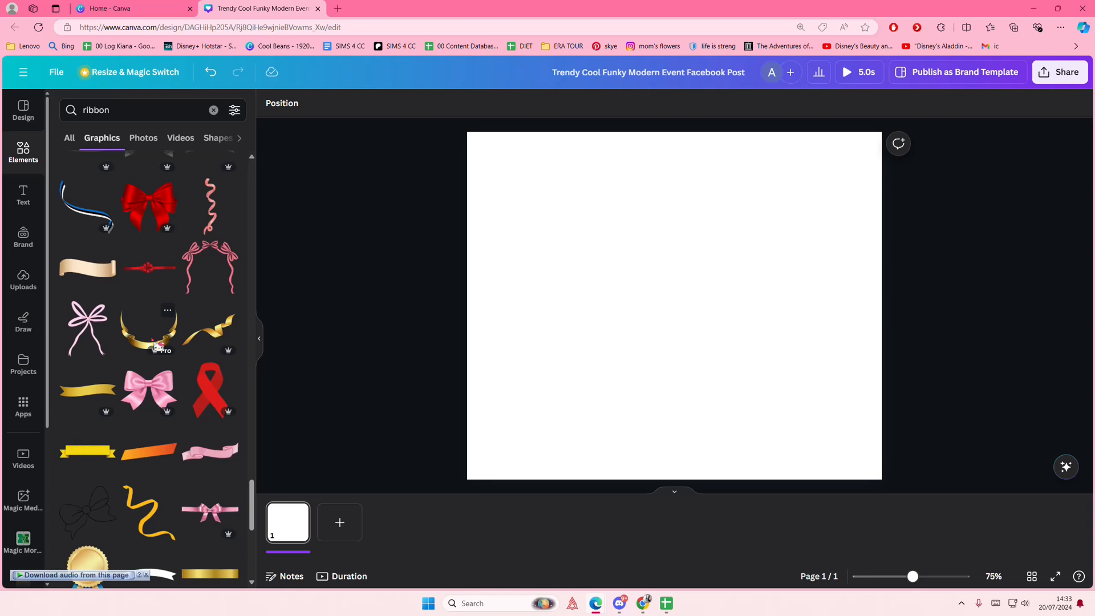
Add the wavy ribbon graphic, enlarge it beyond the page and rotate it across.
left_click(147, 329)
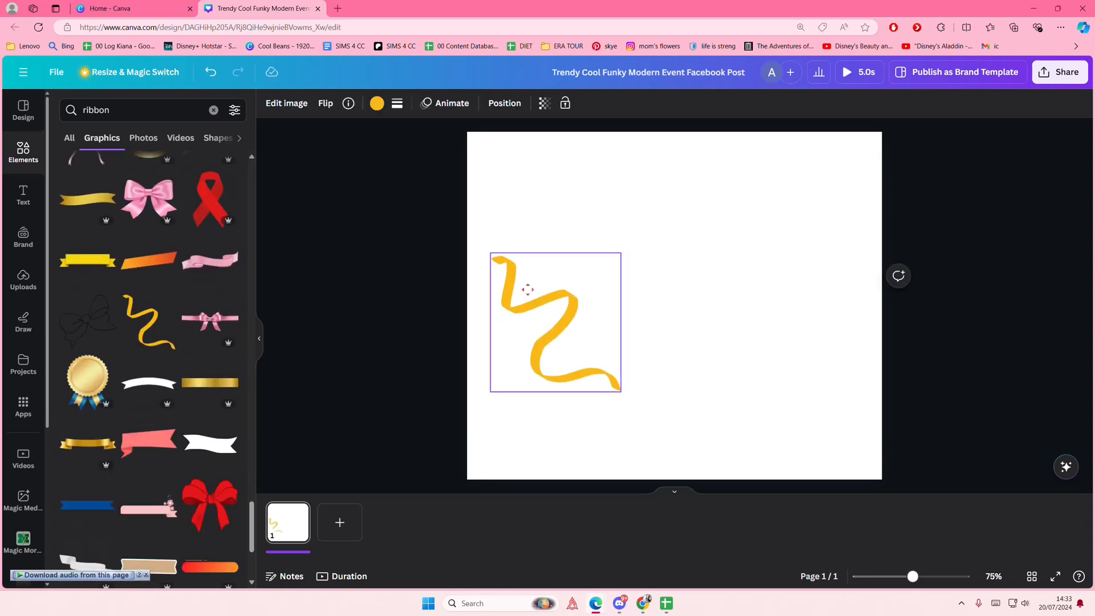
left_click_drag(619, 391, 657, 374)
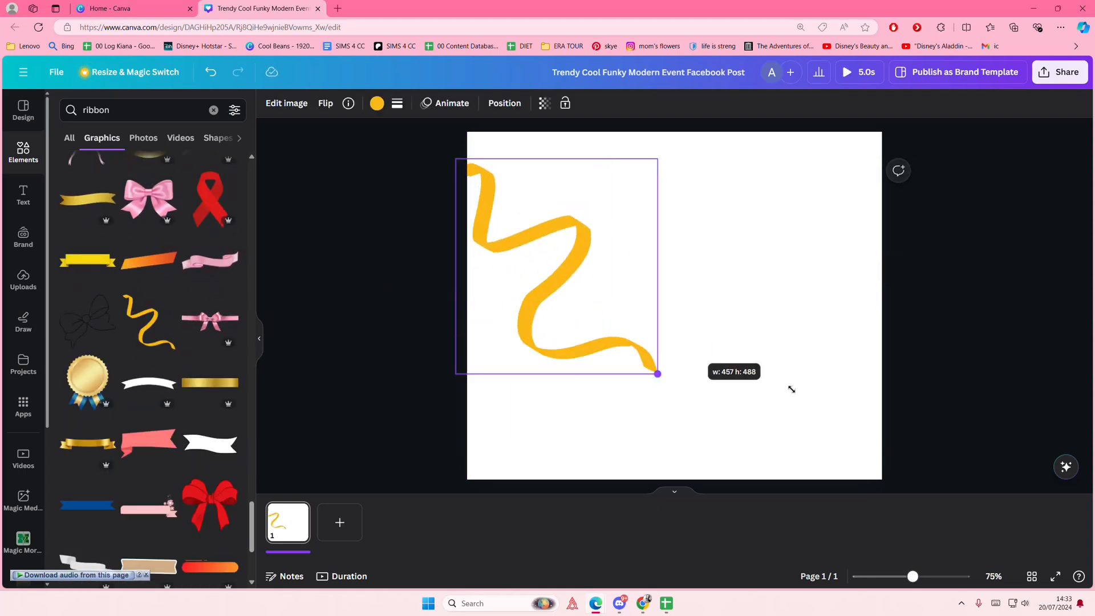
left_click_drag(657, 373, 831, 485)
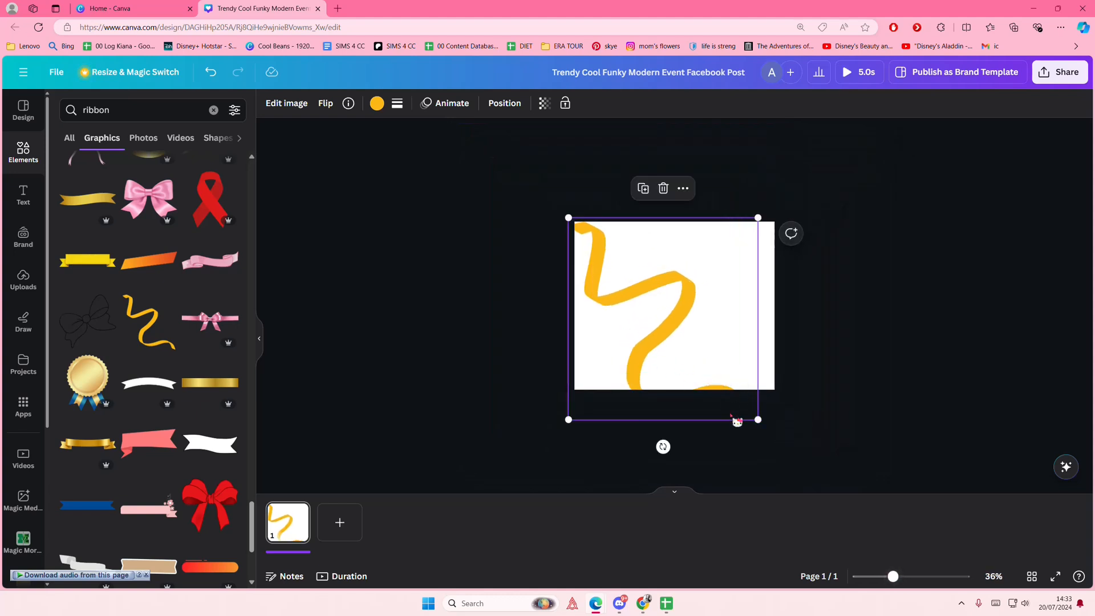
left_click_drag(737, 421, 749, 388)
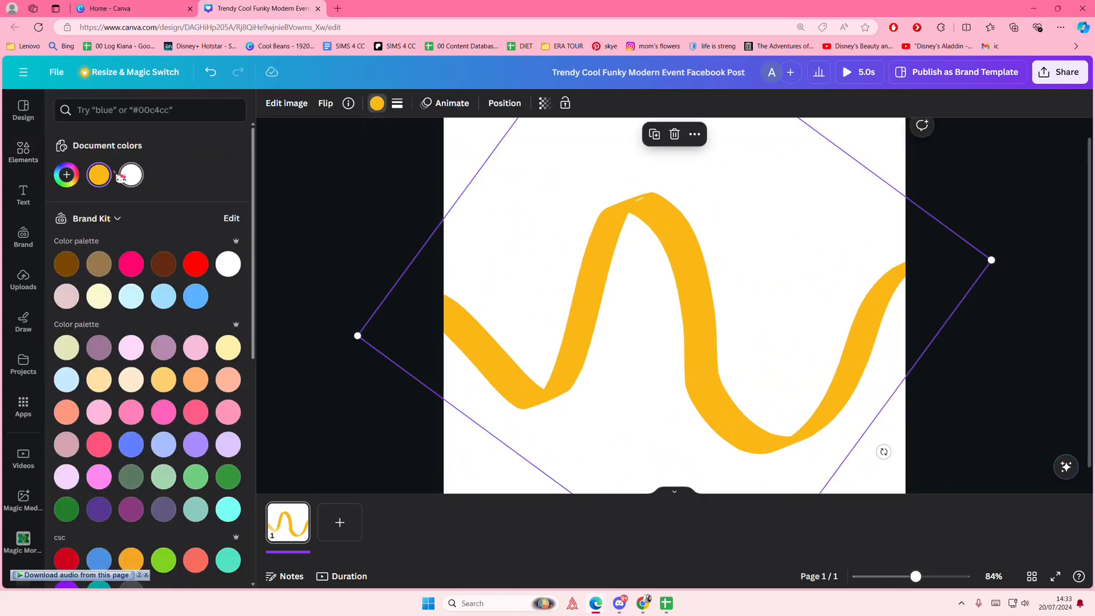
Recolour the ribbon pale yellow and make the page background purple.
left_click(228, 347)
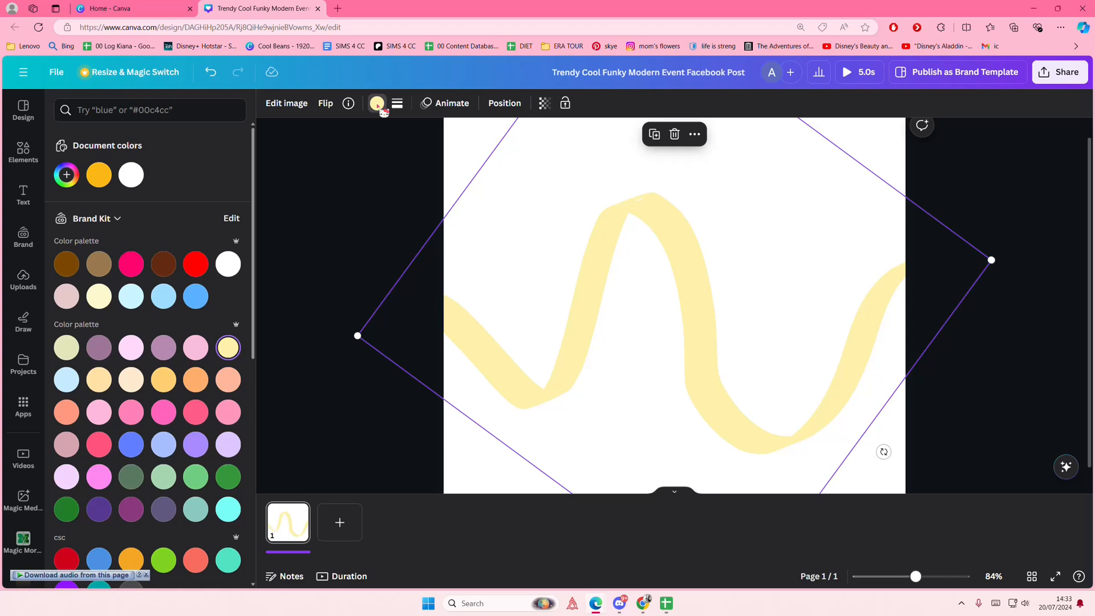
left_click(23, 152)
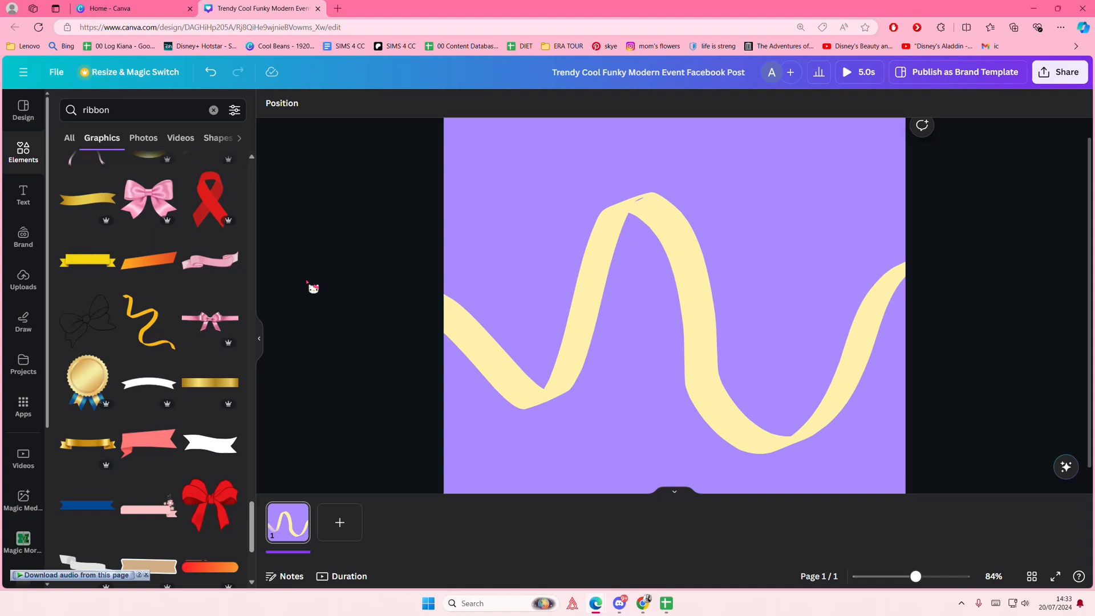
left_click(22, 196)
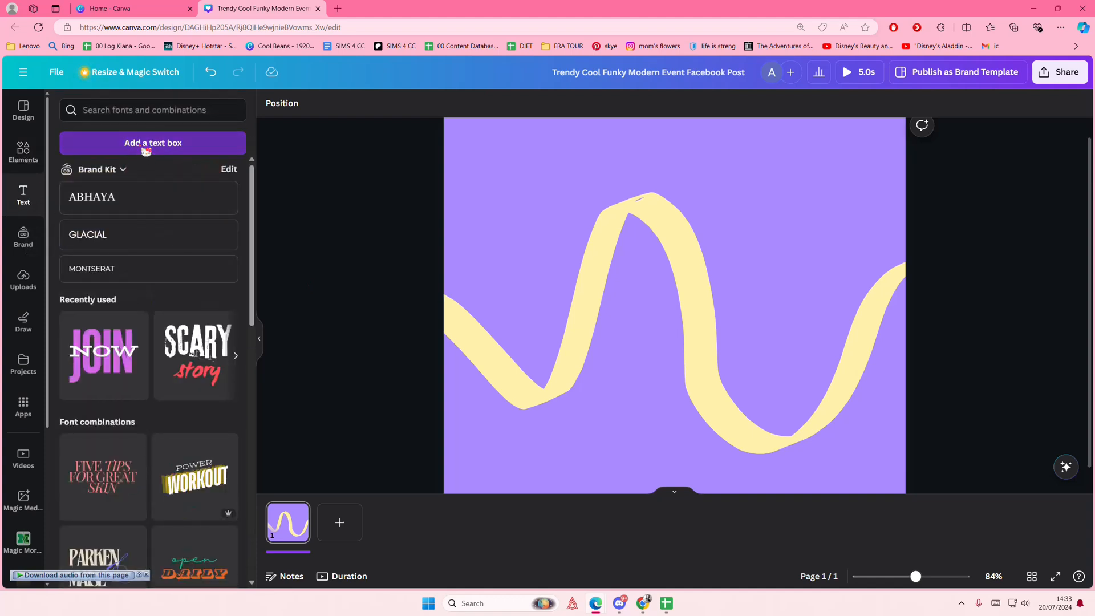
Add a 'pretty ribbon' text box in the RoxboroughCF font.
left_click(152, 143)
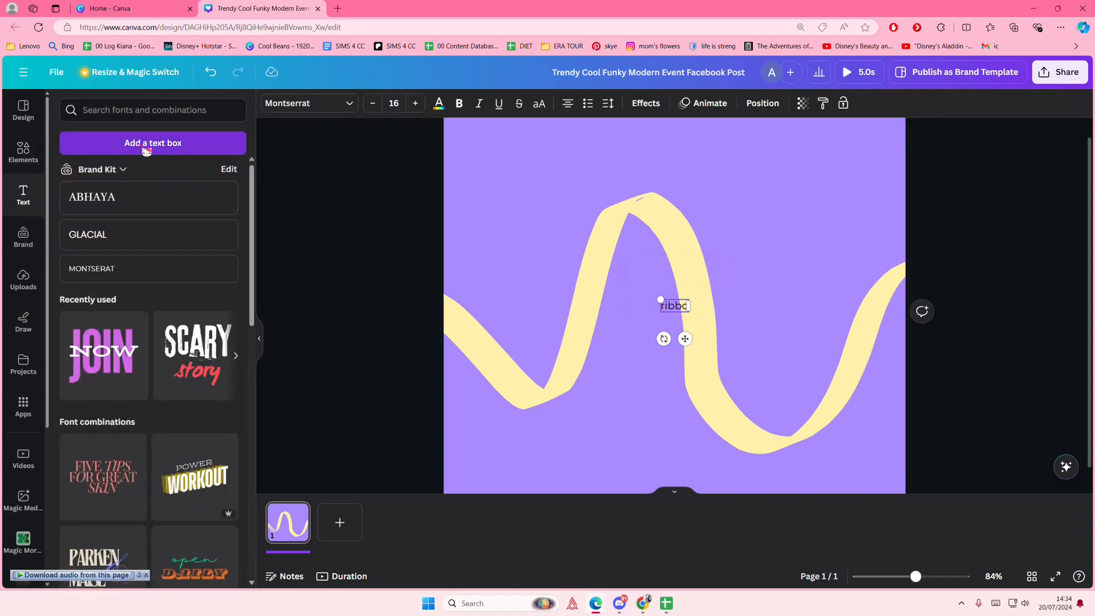
left_click_drag(660, 299, 568, 268)
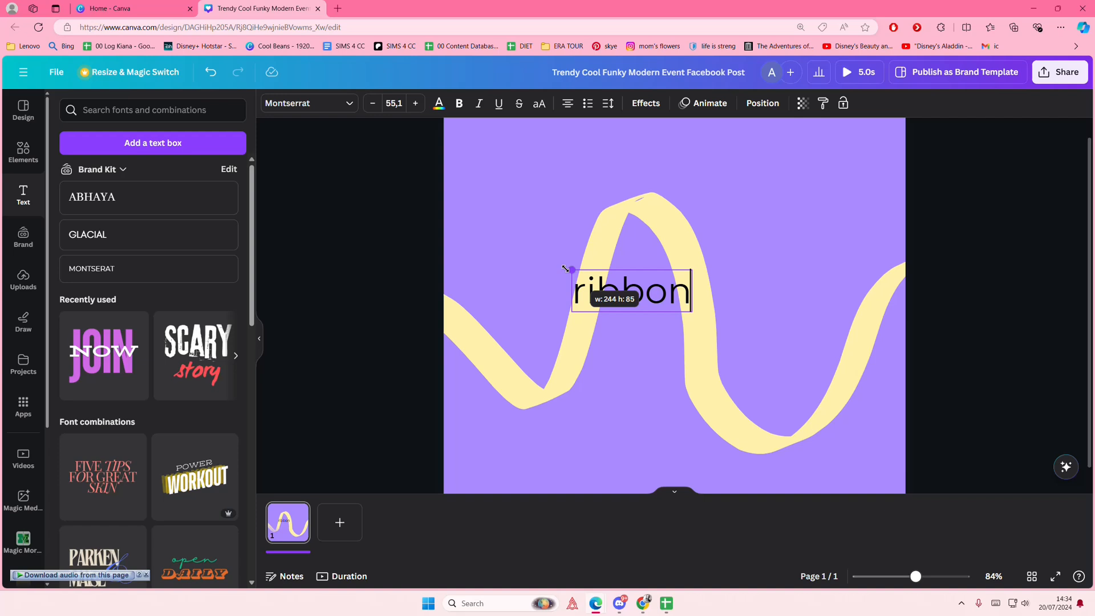
left_click(306, 102)
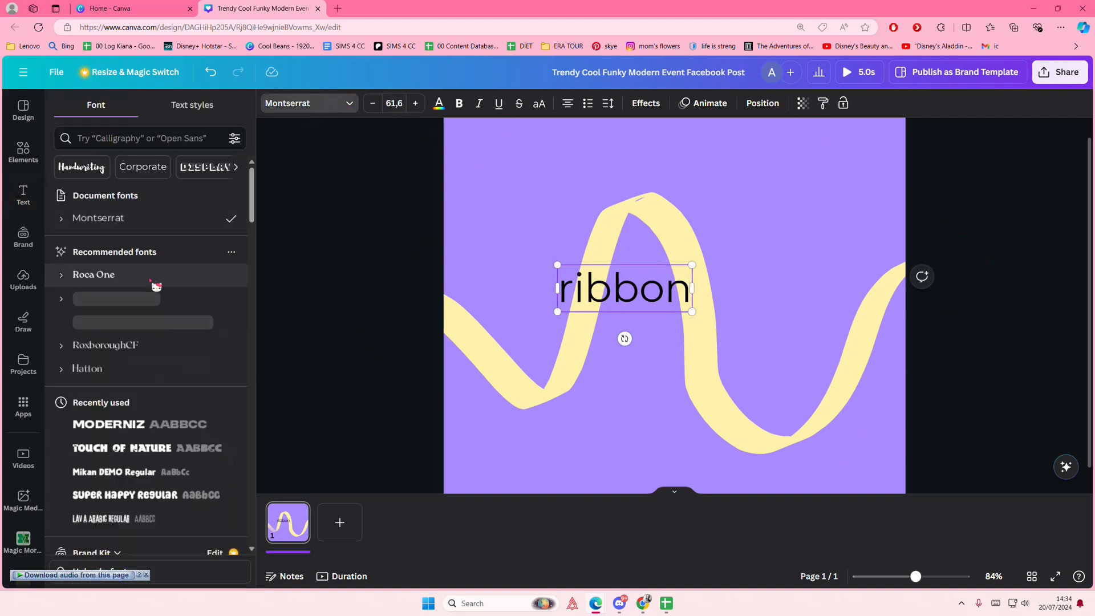
left_click(105, 345)
type("pretty ")
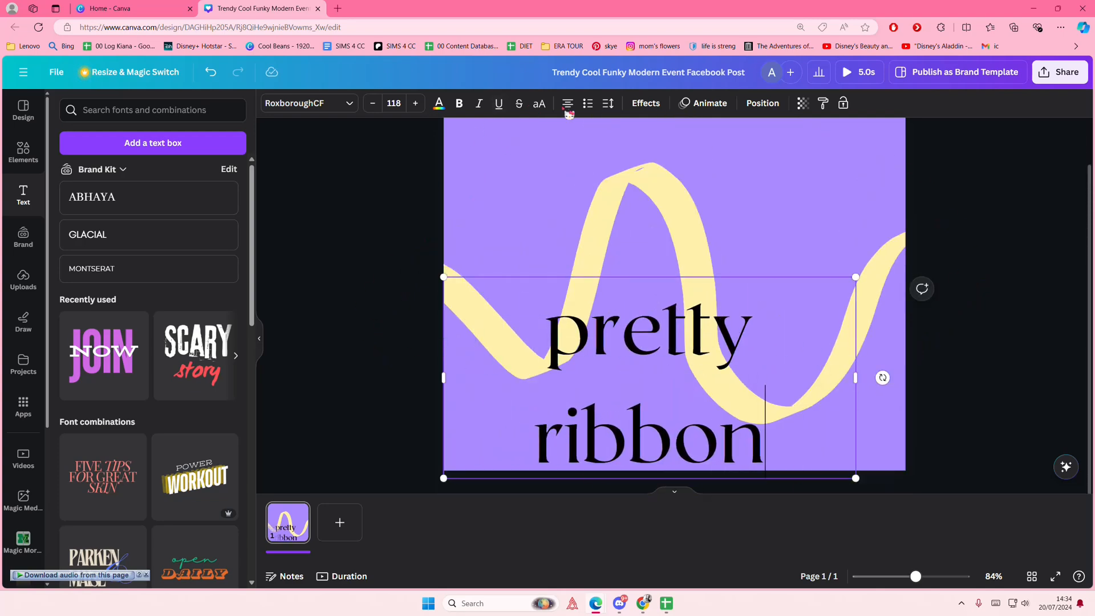
Set the text size to 36 and angle it along the ribbon's left arm.
left_click(372, 104)
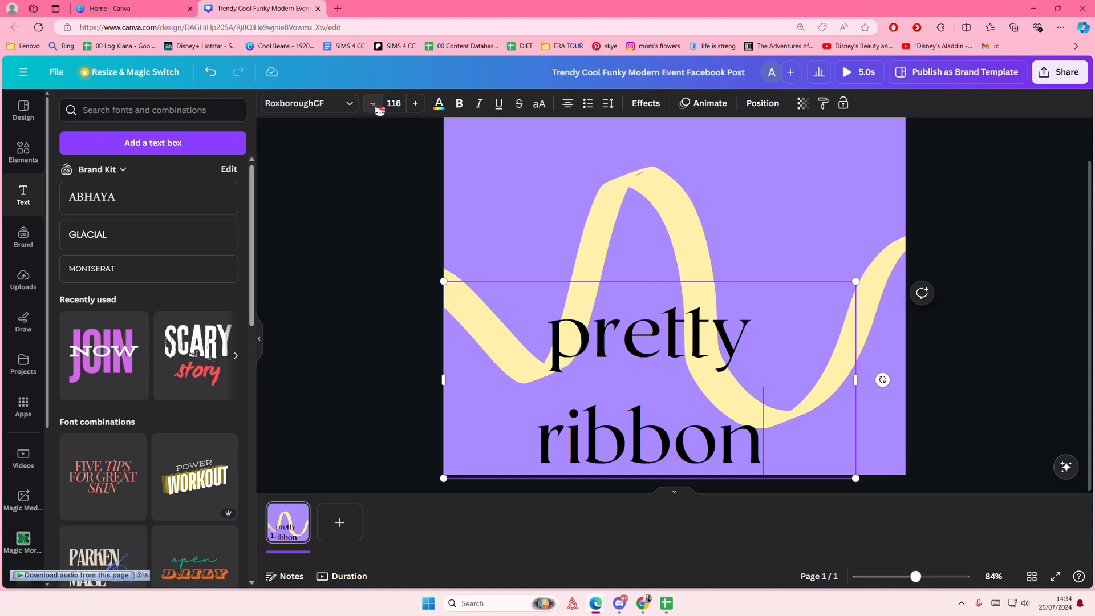
left_click(393, 103)
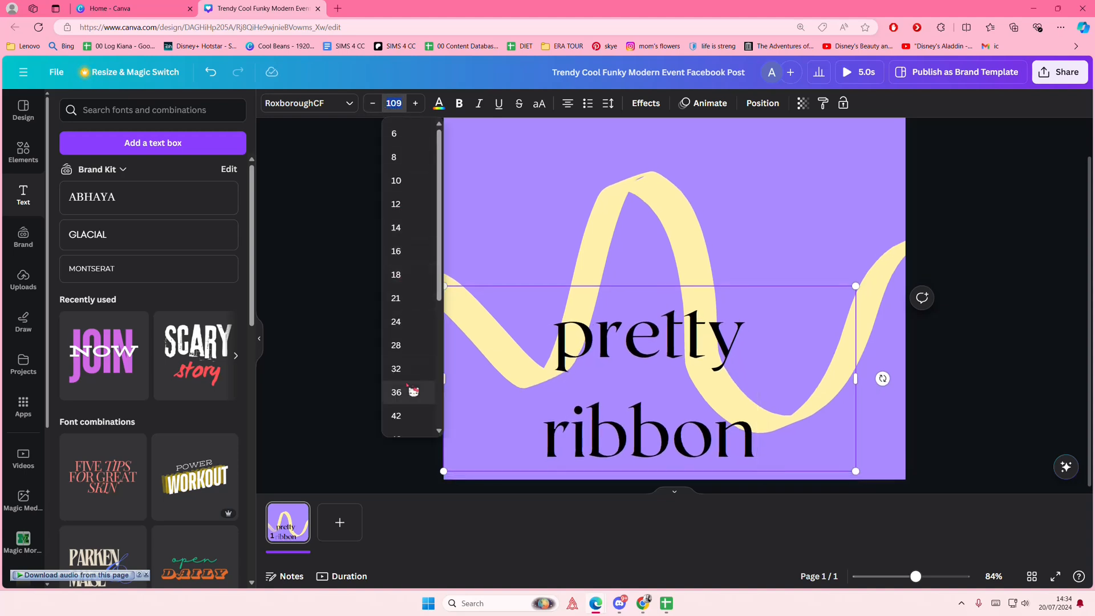
left_click(395, 392)
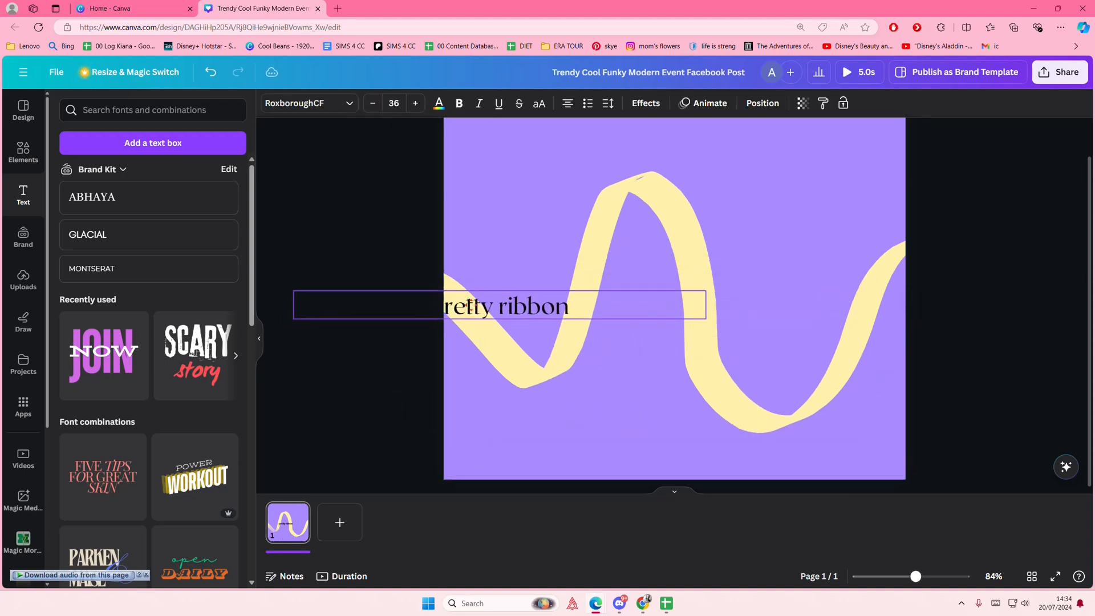
left_click(504, 306)
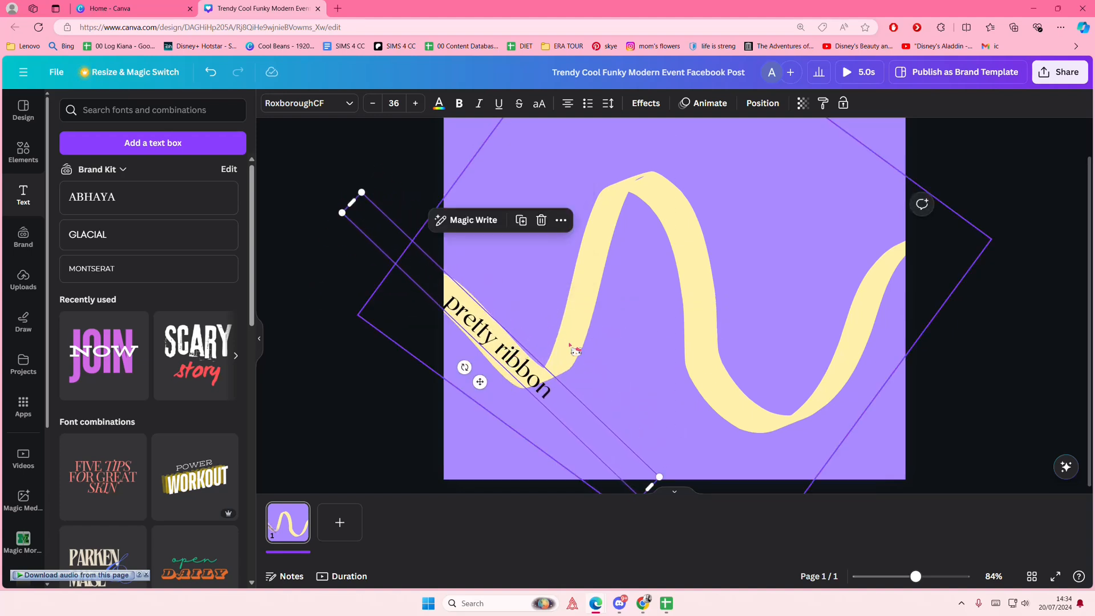
Apply the Curve text effect at about -77 to hug the ribbon's lower bend.
left_click(644, 102)
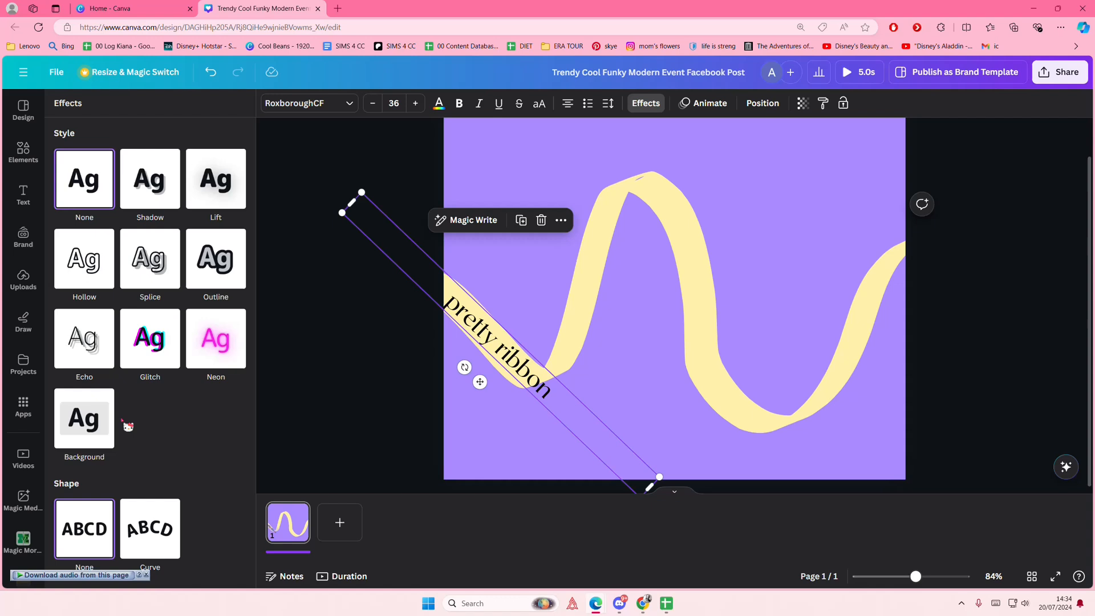
left_click(149, 529)
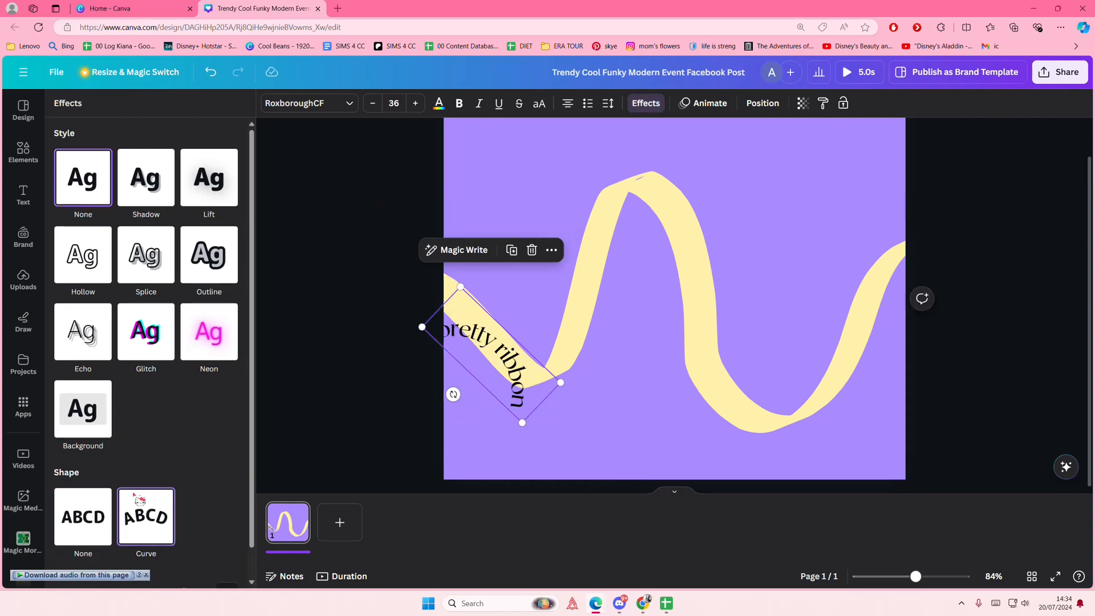
left_click(146, 515)
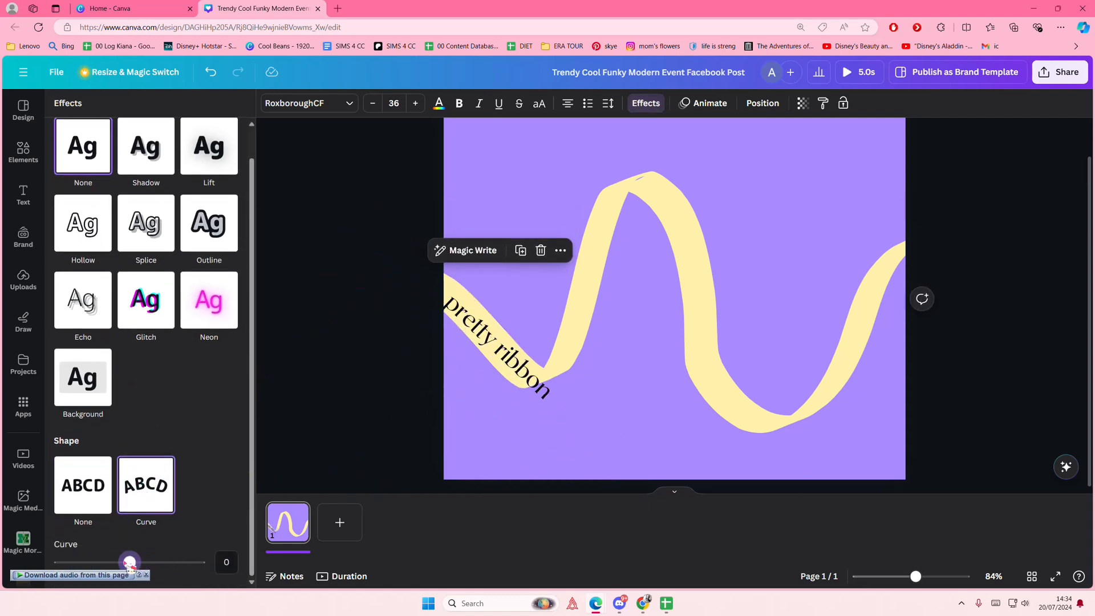
left_click_drag(130, 563, 104, 563)
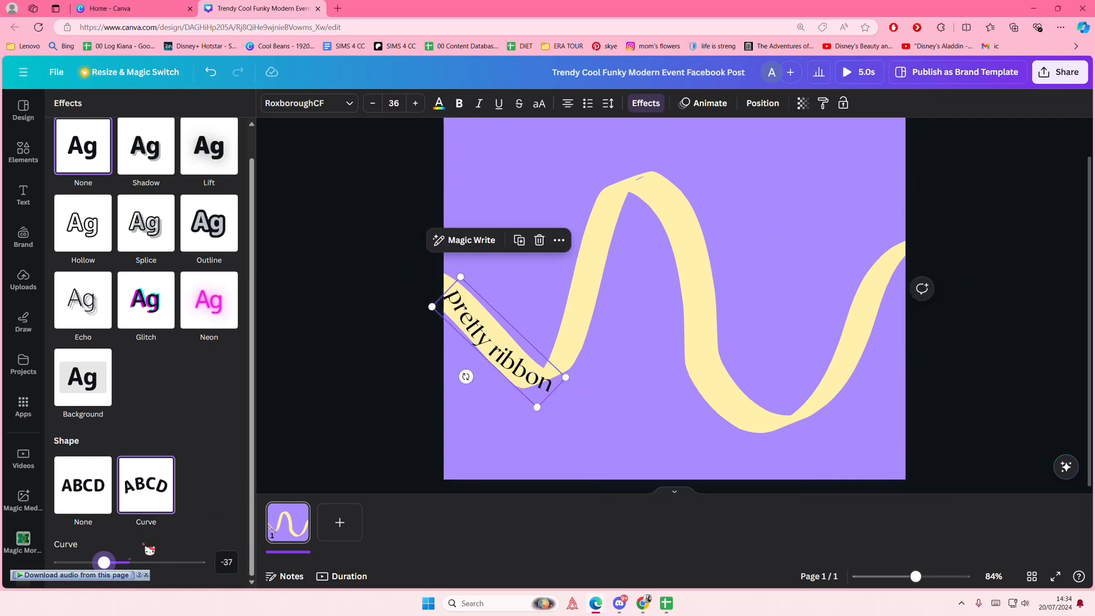
left_click_drag(104, 562, 102, 563)
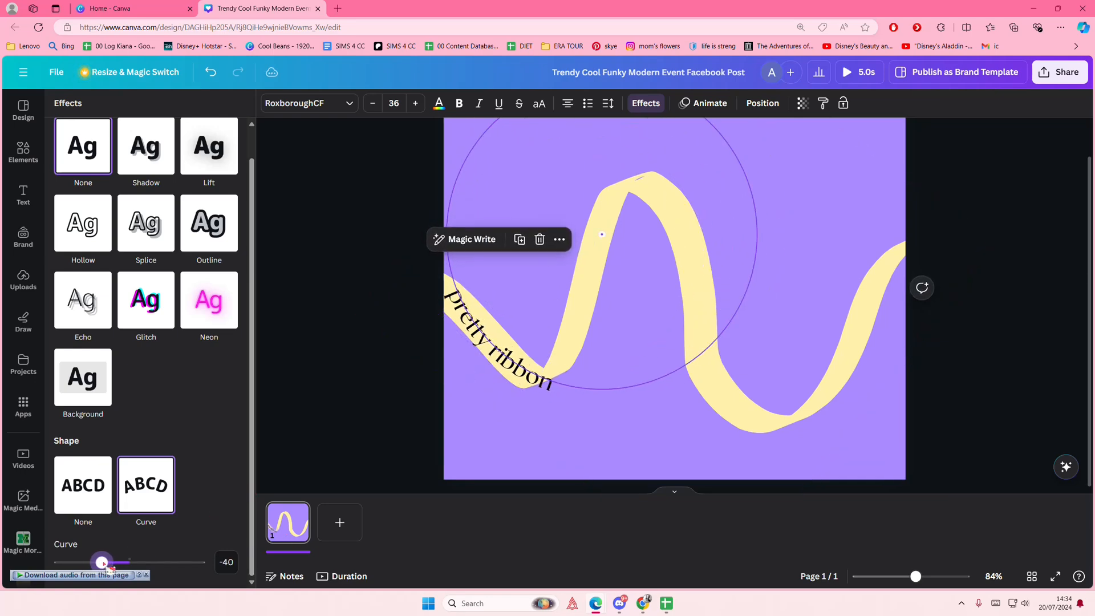
left_click_drag(101, 563, 109, 562)
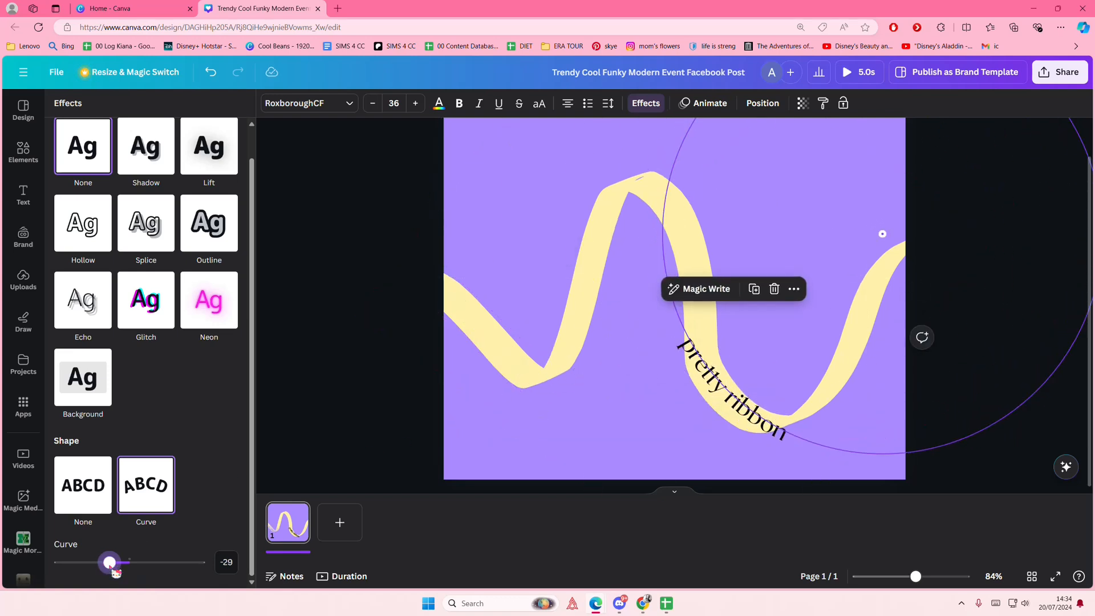
left_click_drag(110, 563, 75, 562)
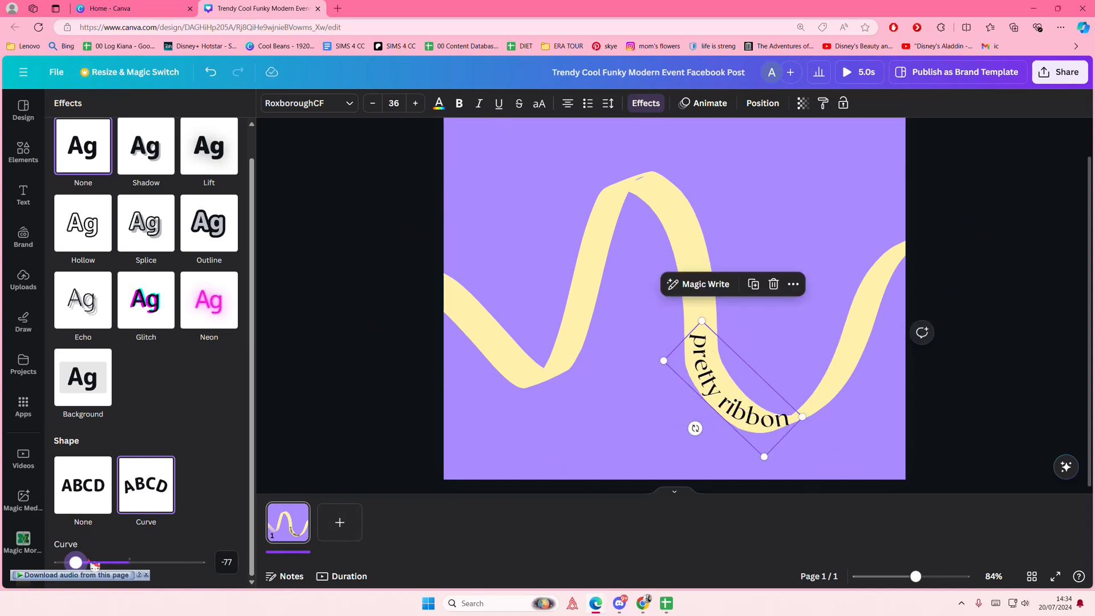
left_click_drag(75, 562, 78, 562)
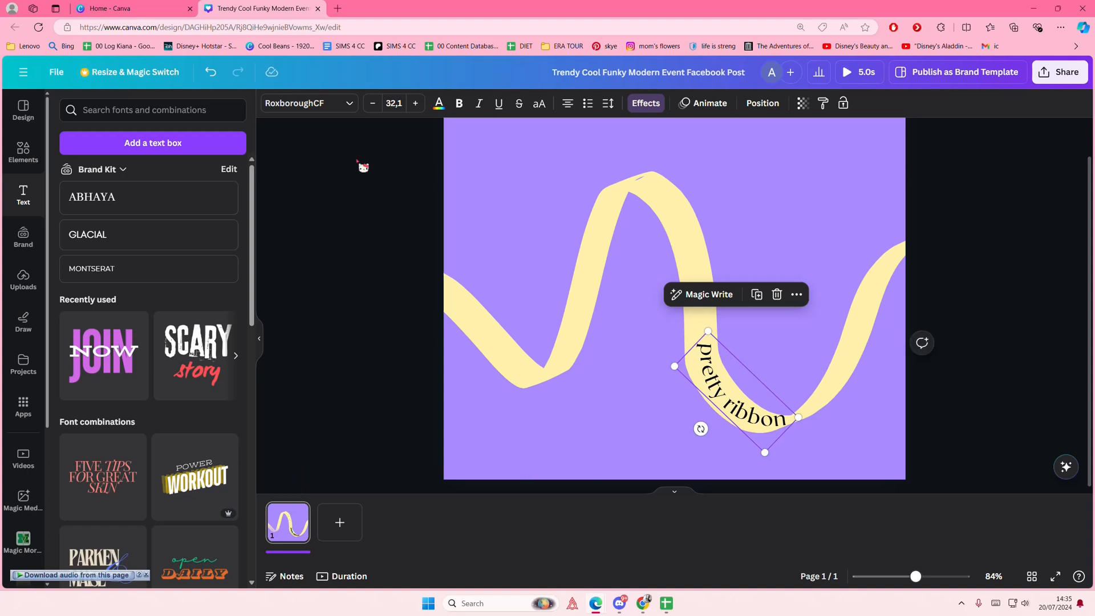
Fine-tune the text's Curve amount in the Effects panel.
left_click(645, 103)
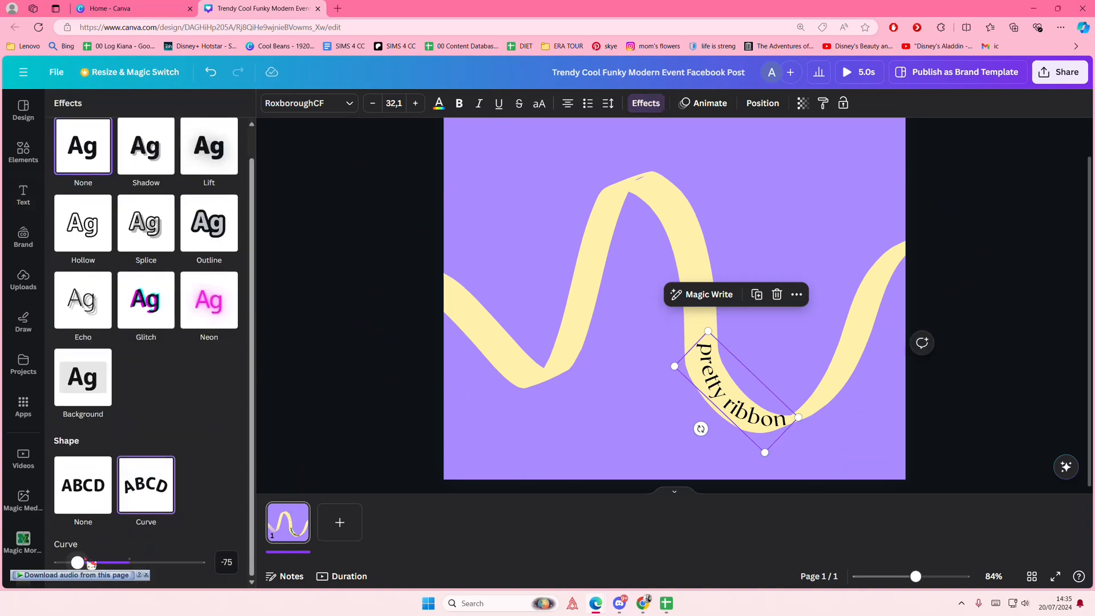
left_click_drag(77, 563, 85, 562)
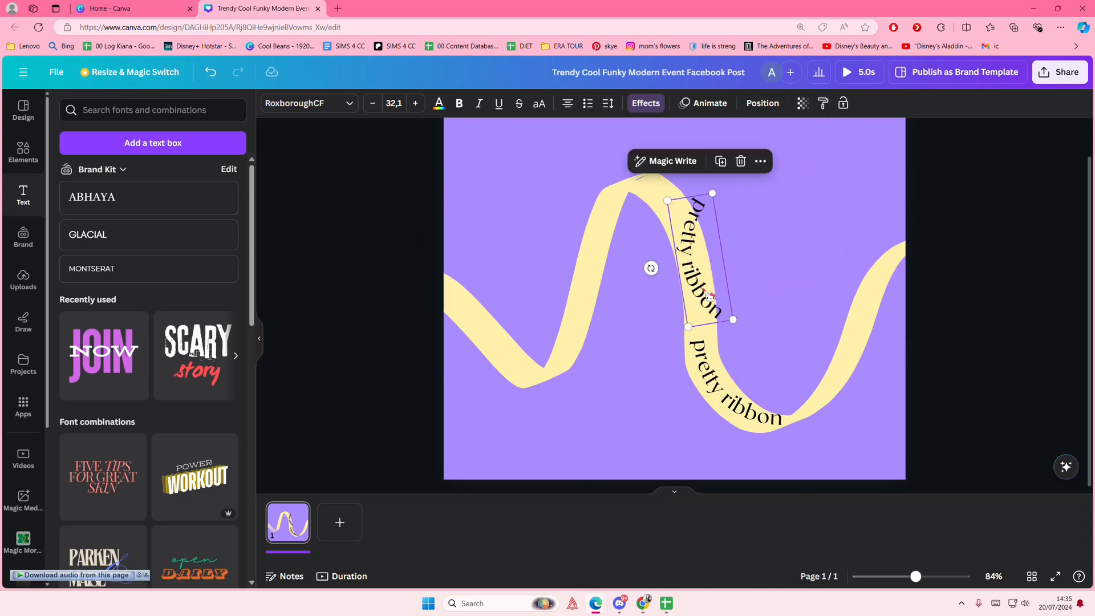
Set the second copy's Curve effect to 24 to follow the steep stretch.
left_click(645, 104)
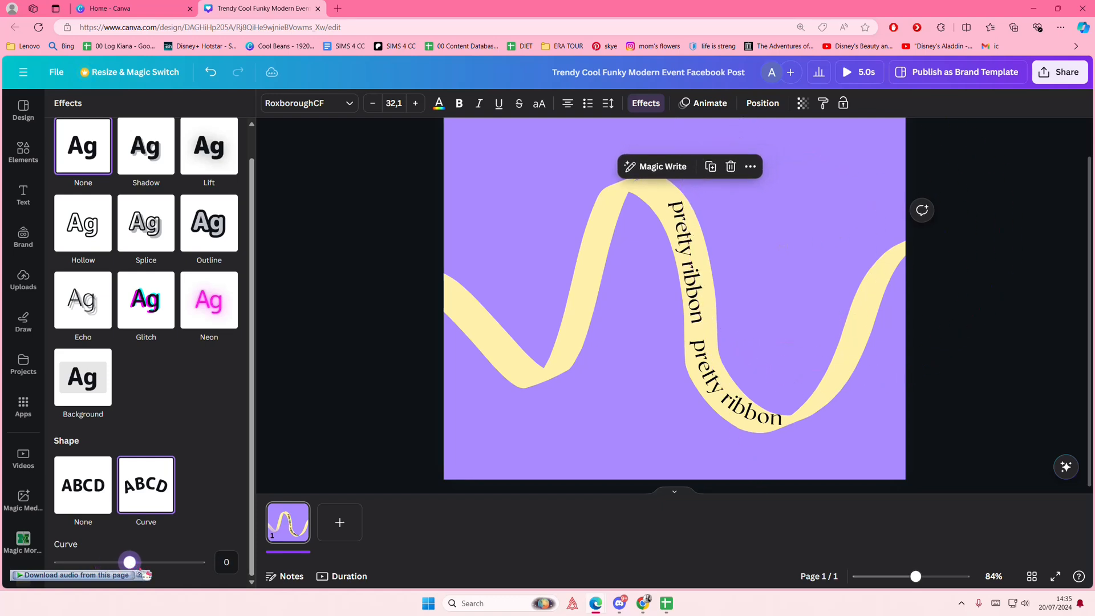
left_click_drag(129, 563, 147, 562)
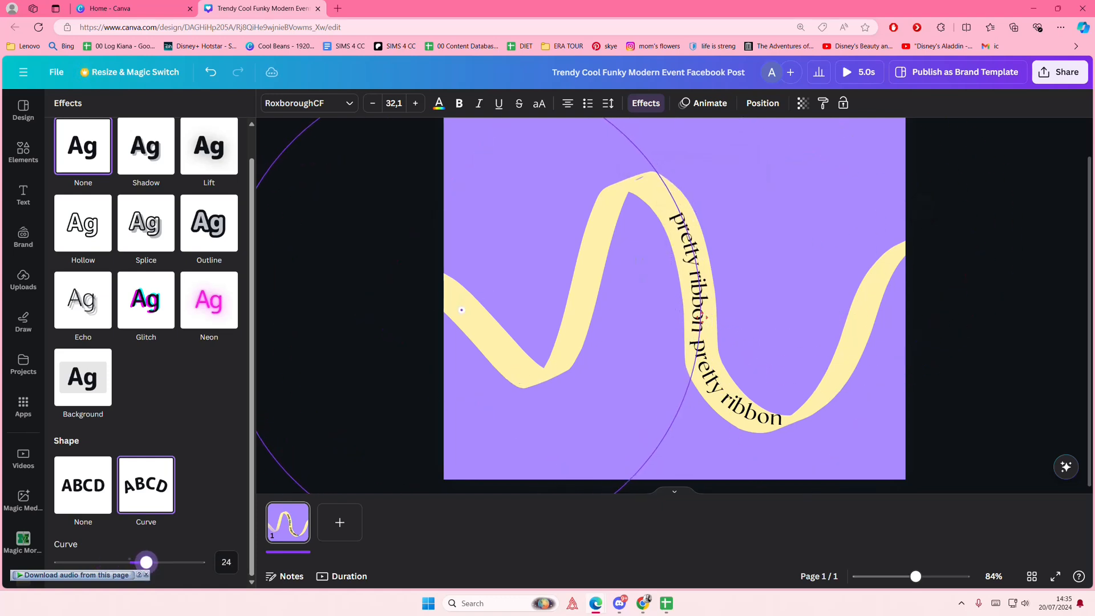
left_click(23, 195)
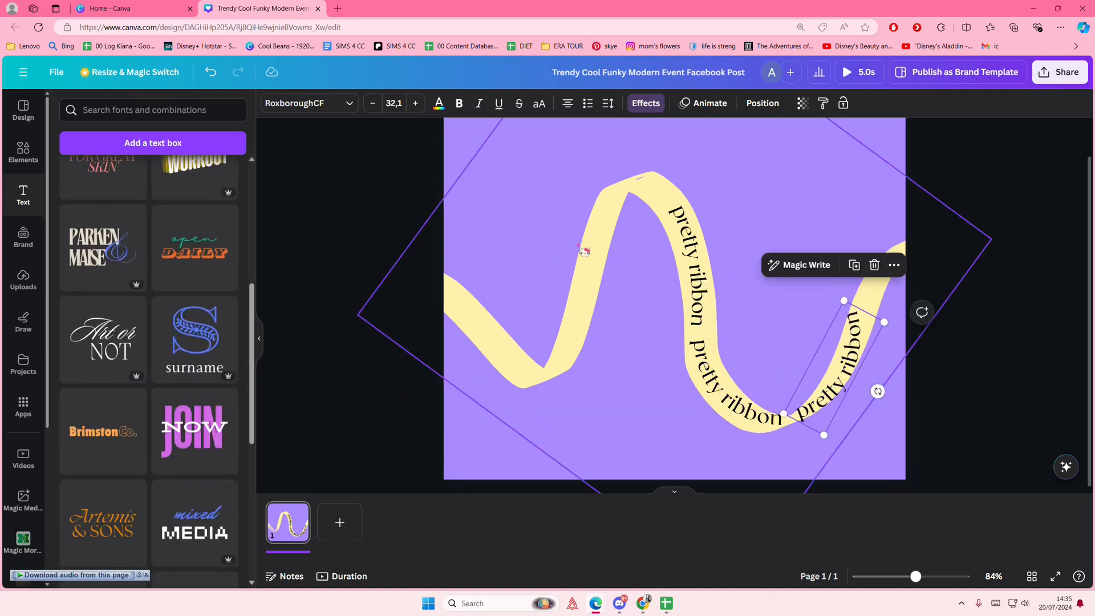
Loosen the third copy's curve from -65 to about -37, then deselect the text.
left_click(645, 102)
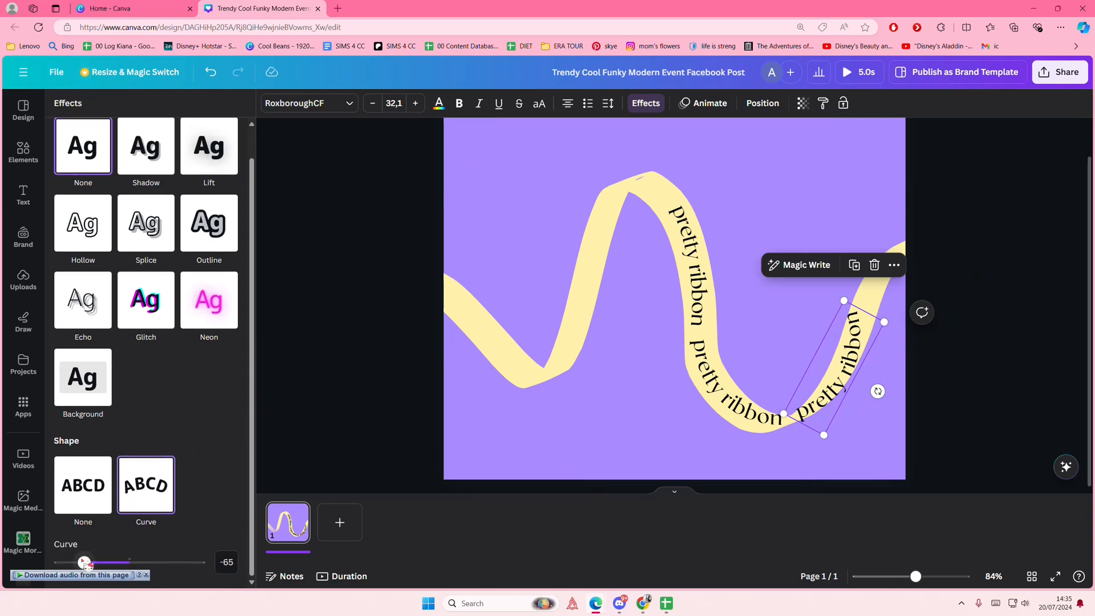
left_click_drag(83, 562, 99, 562)
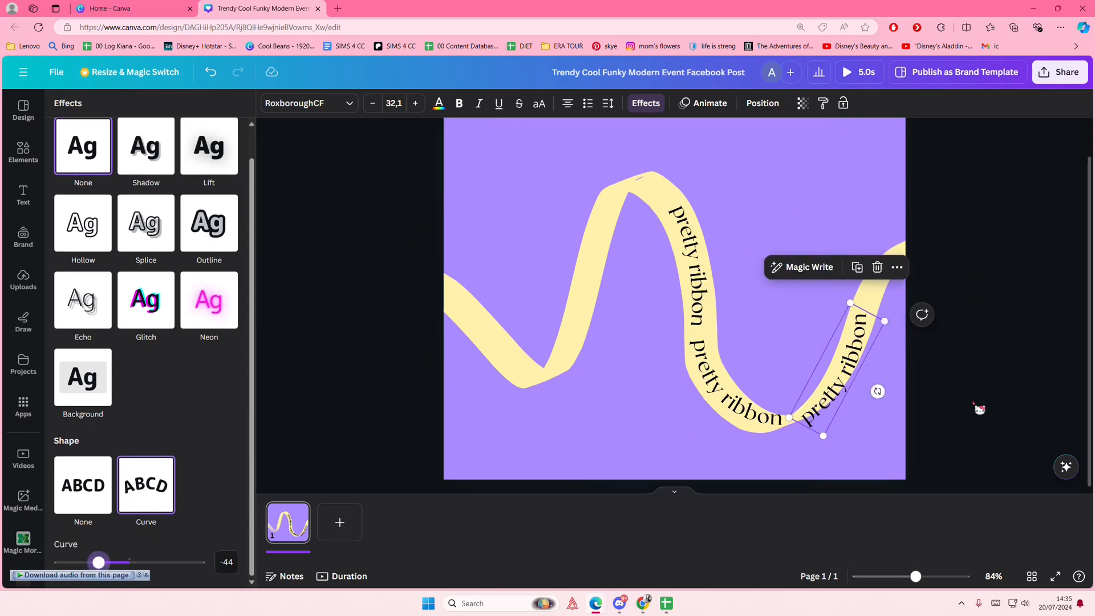
left_click(23, 197)
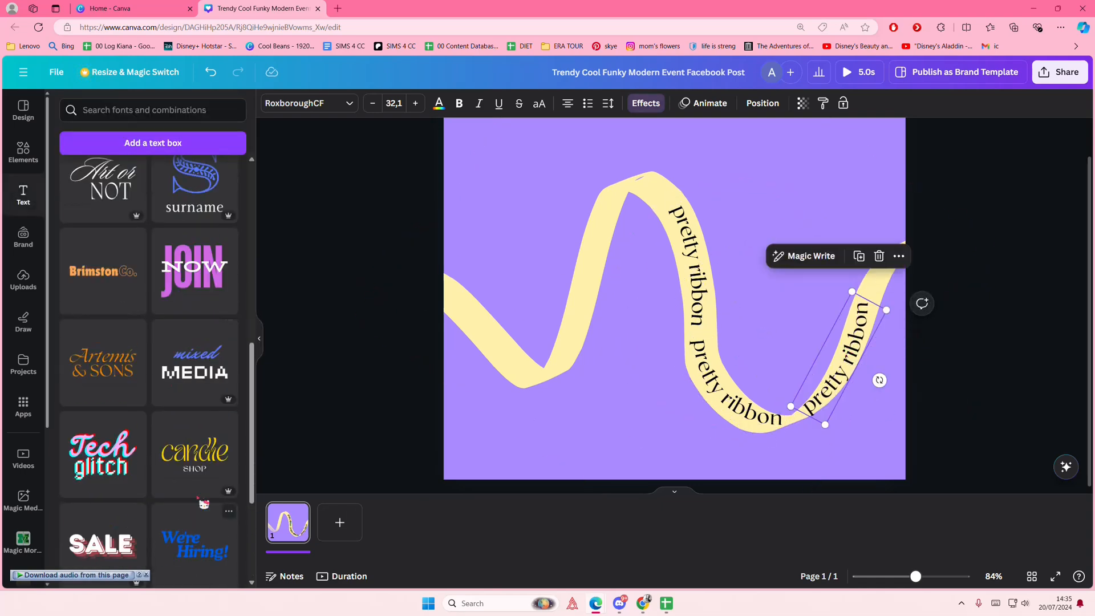
left_click(644, 103)
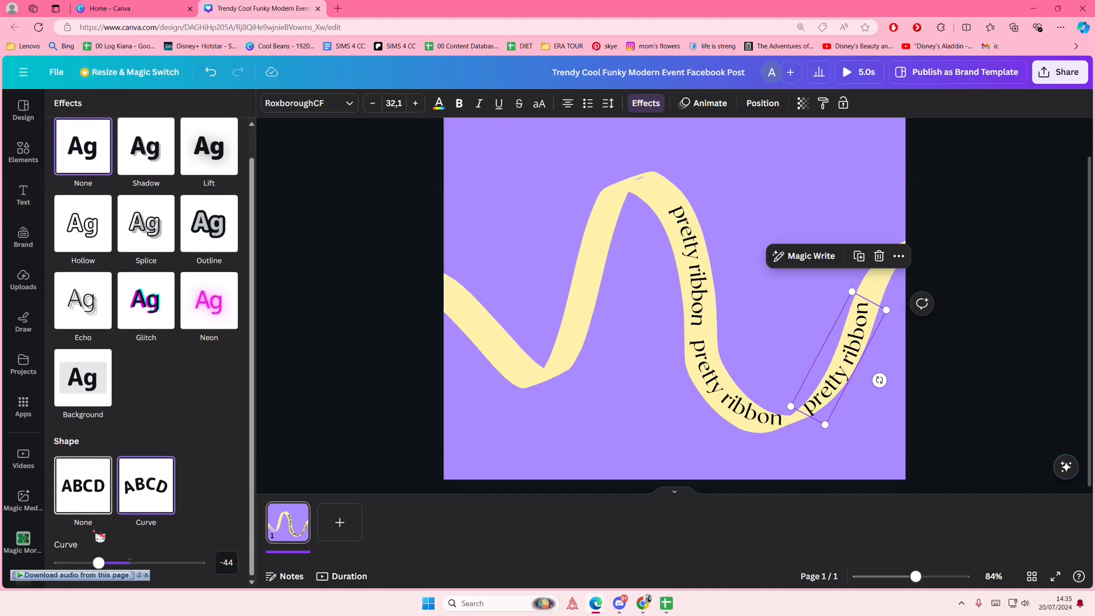
left_click_drag(98, 563, 104, 563)
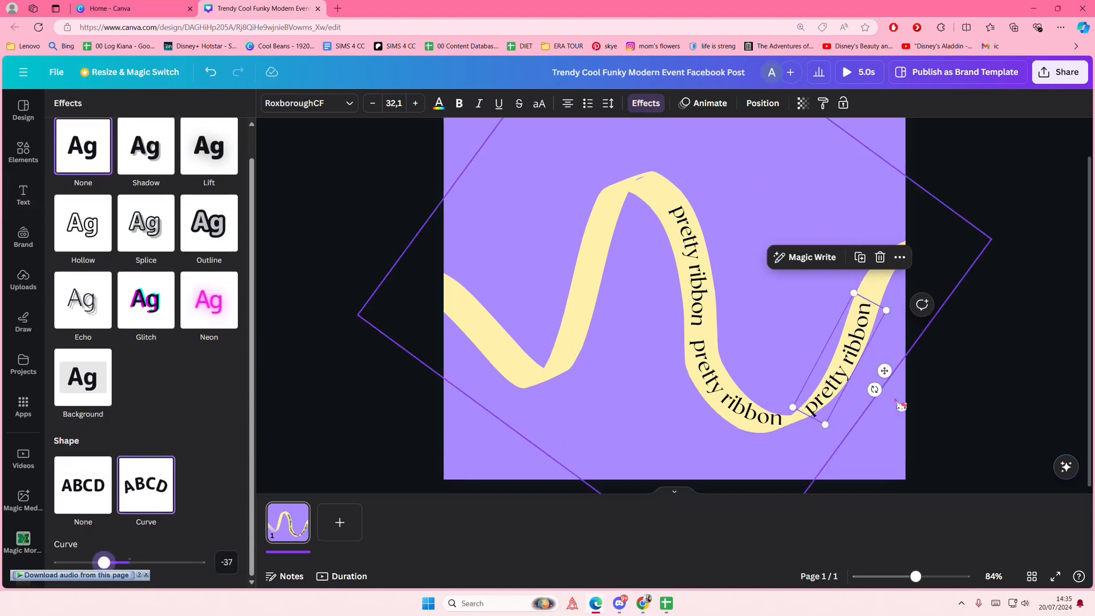
left_click(23, 197)
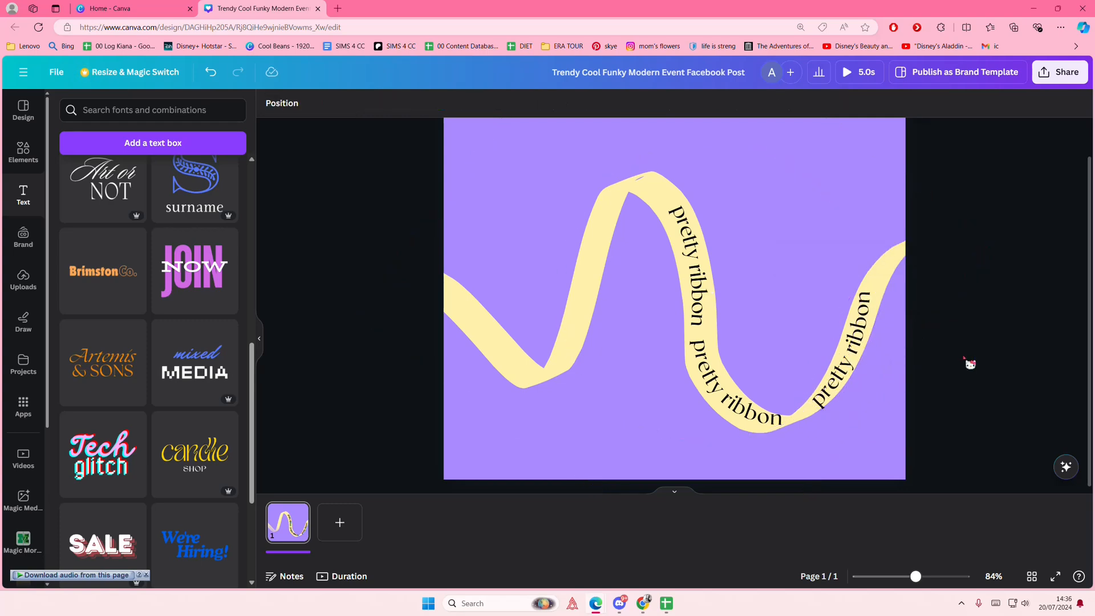
mouse_move(972, 355)
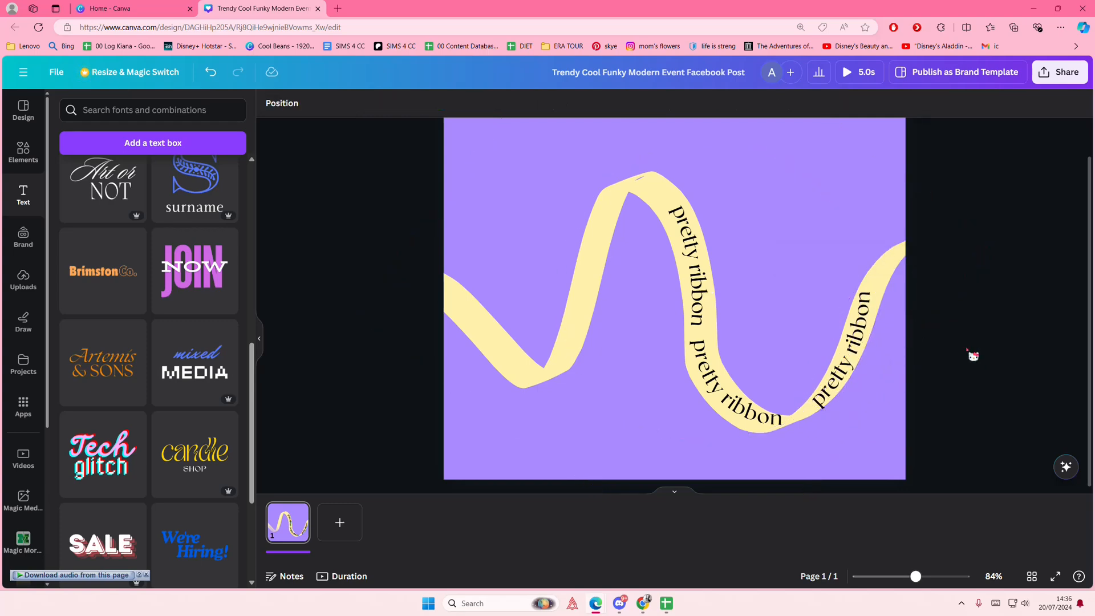
mouse_move(1060, 295)
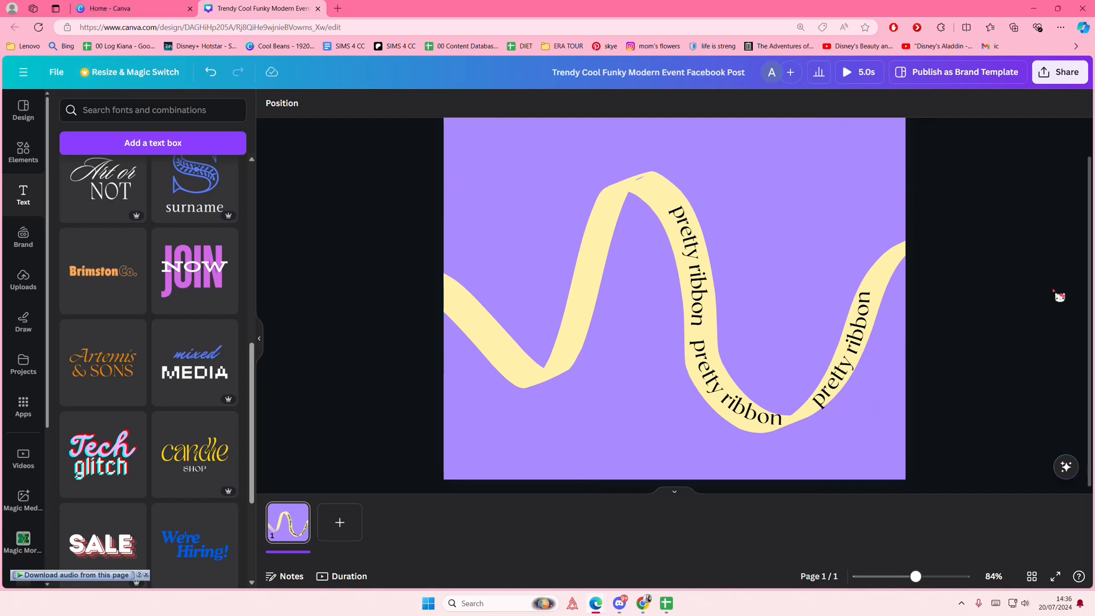
Place a fourth 'pretty ribbon' copy on the ribbon's top peak.
left_click(688, 265)
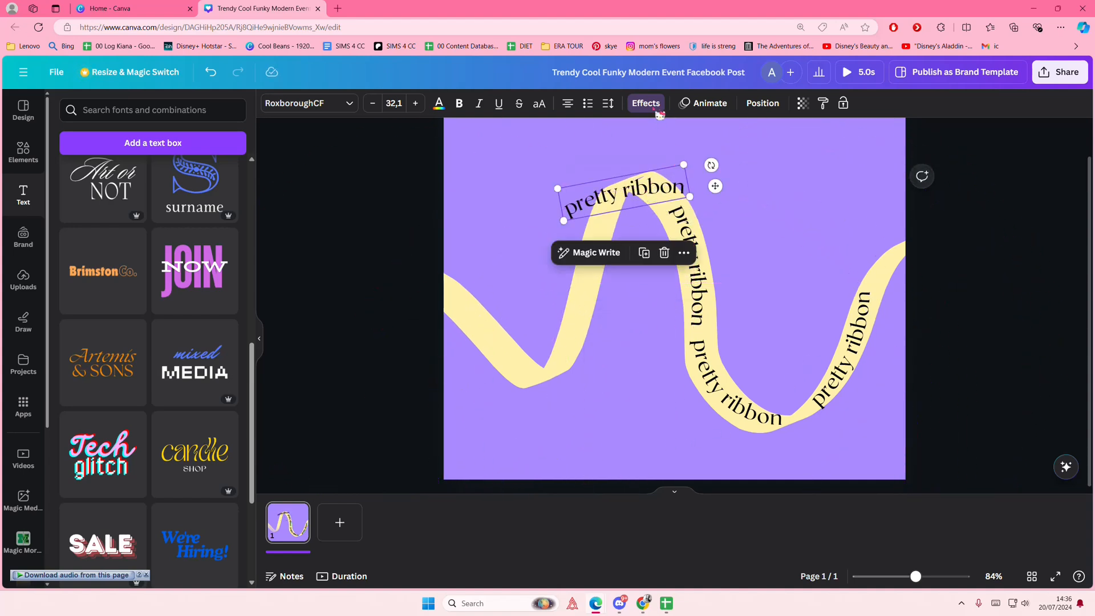
Raise the fourth copy's Curve to 97 and nudge it onto the top peak.
left_click(645, 103)
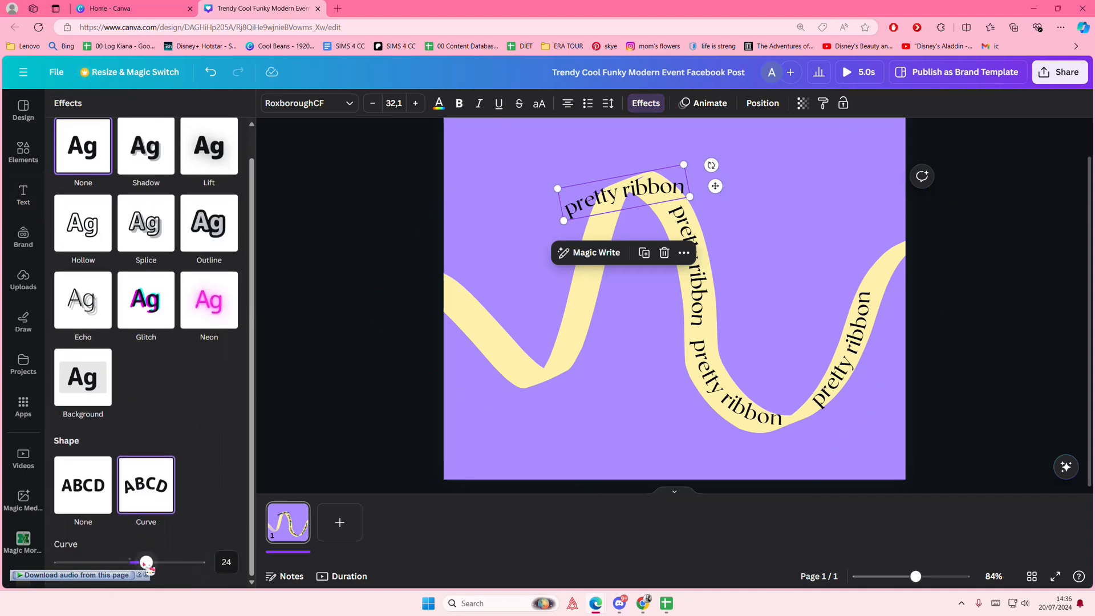
left_click_drag(147, 563, 197, 562)
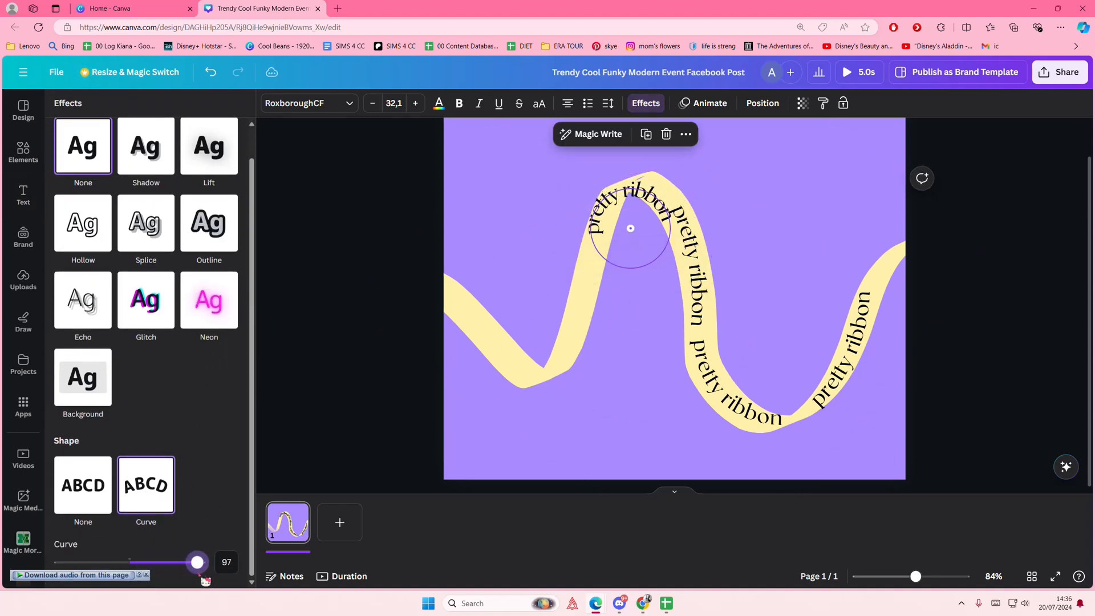
left_click_drag(630, 228, 636, 215)
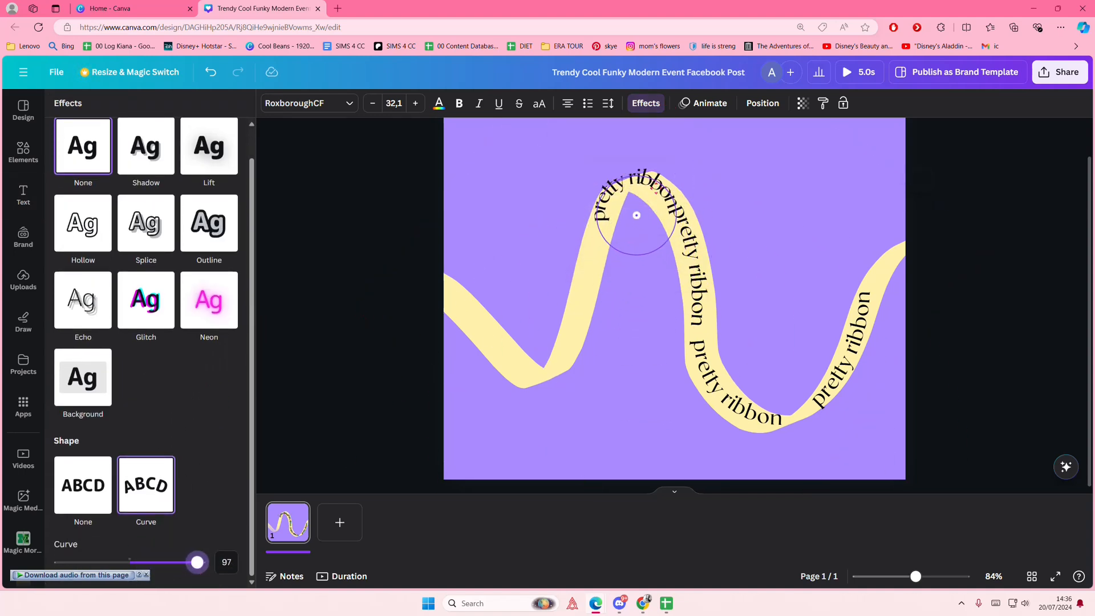